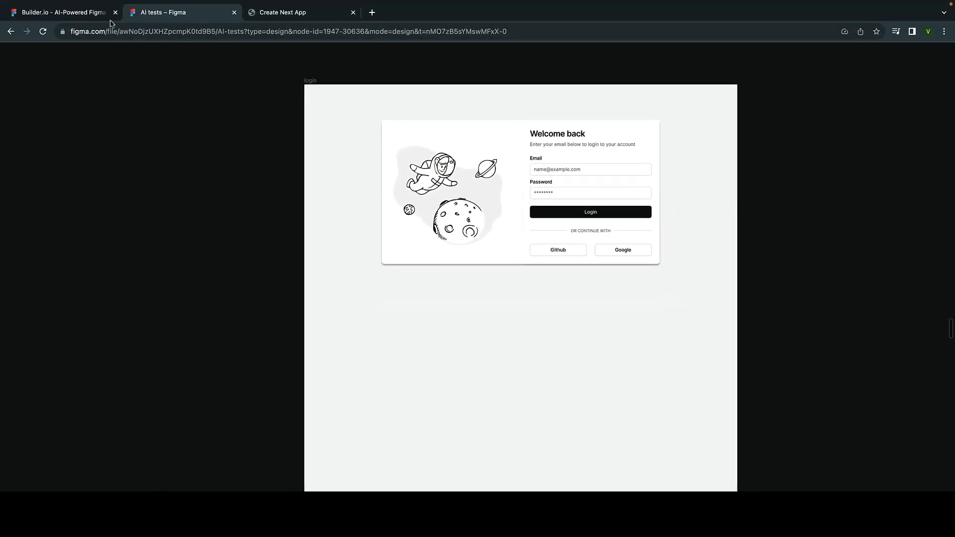
Select the login frame and launch the Builder.io AI-Powered Figma to Code plugin
{"action": "left_click", "coordinate": [59, 11]}
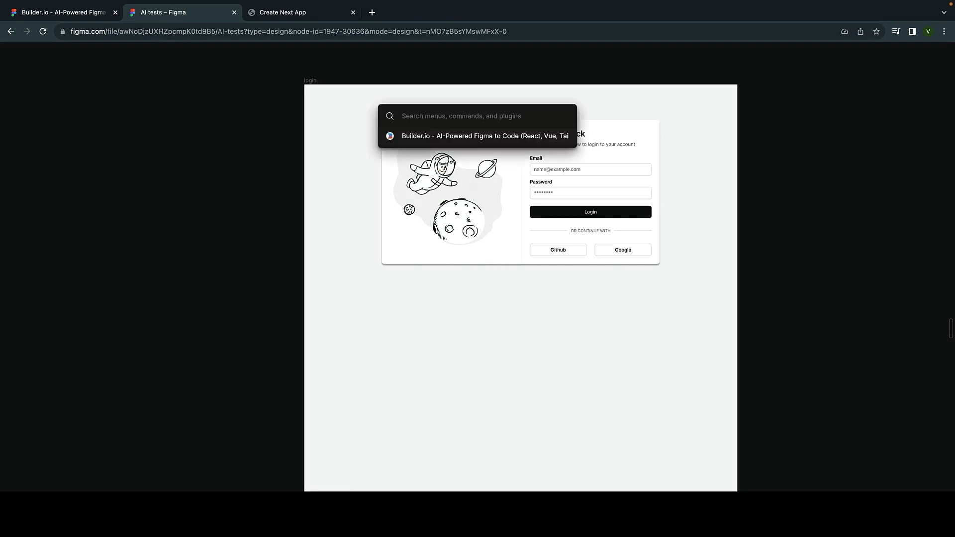
{"action": "left_click", "coordinate": [482, 136]}
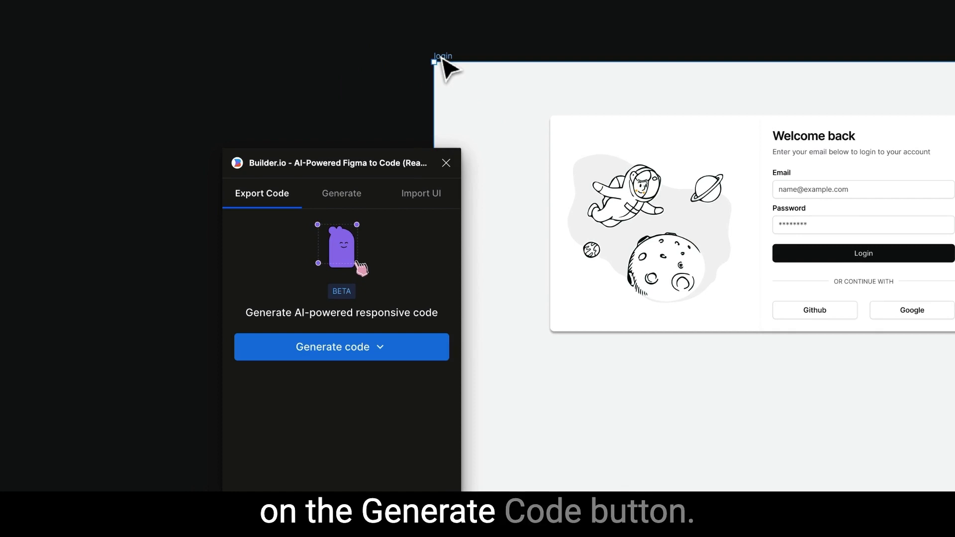
{"action": "left_click", "coordinate": [332, 347]}
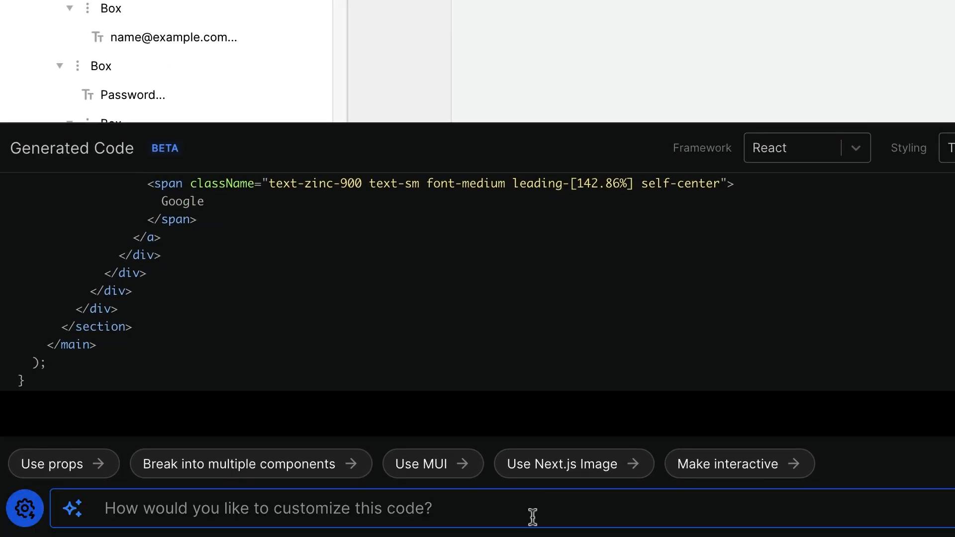
Request email/password state management and a login alert showing the values, then submit
{"action": "type", "text": "1. Manage state for email and password"}
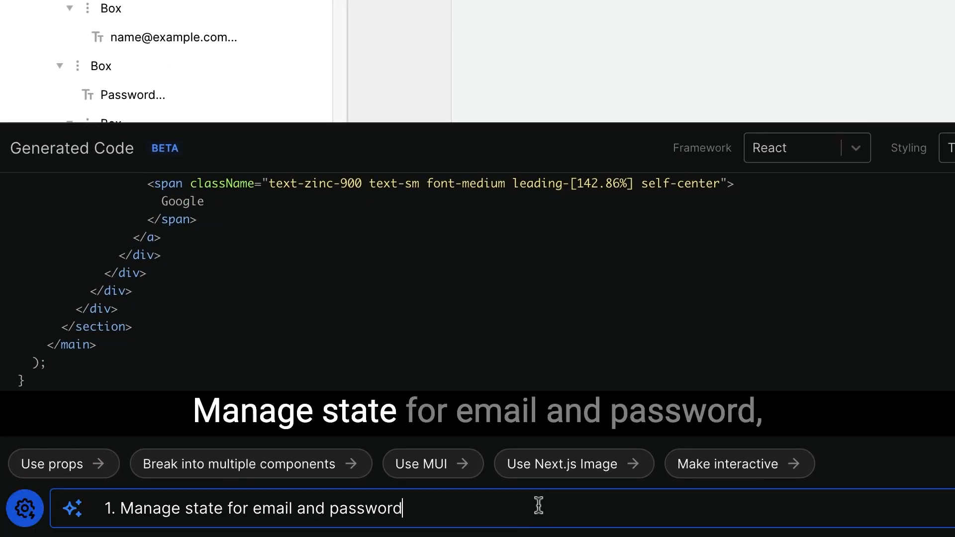
{"action": "type", "text": "2. Handle login click and alert the values"}
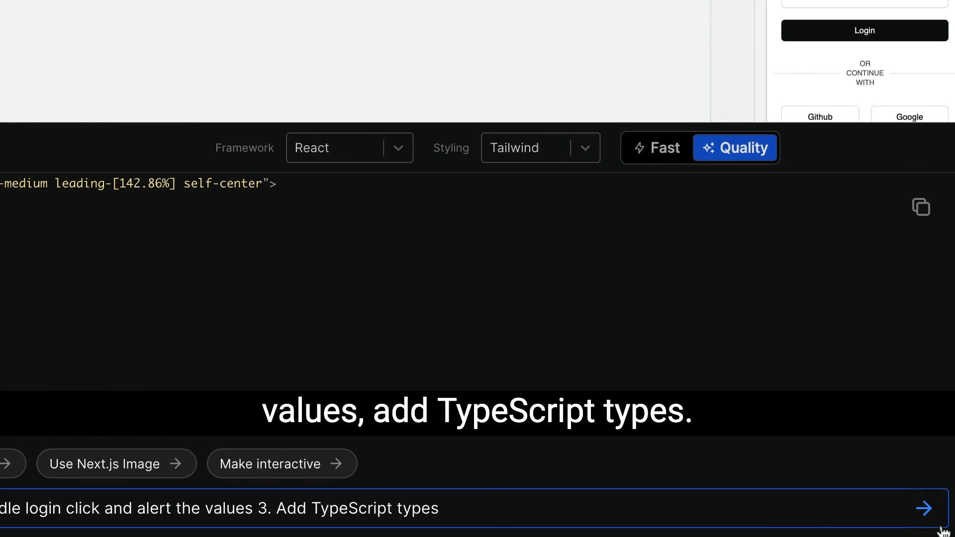
{"action": "left_click", "coordinate": [923, 507]}
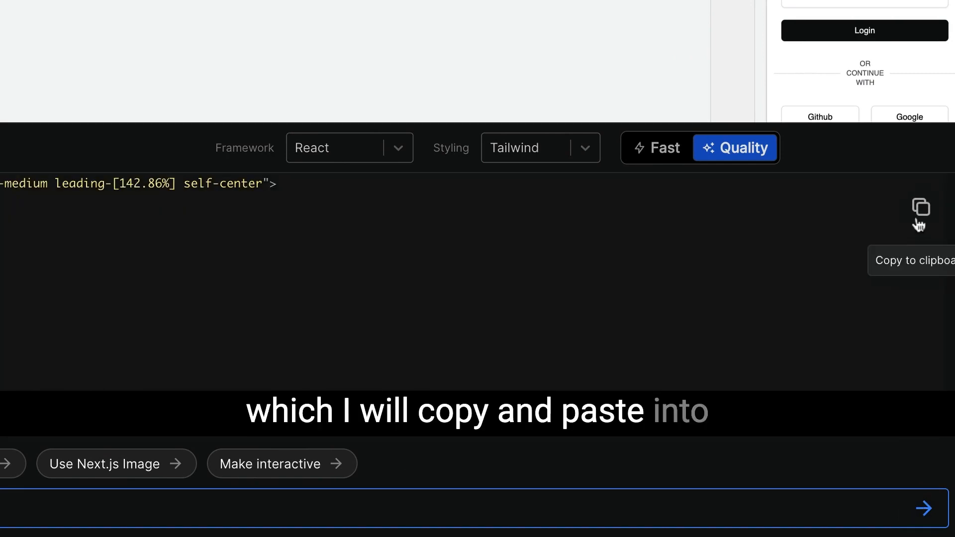
Copy the customized login code and enter localhost:3000/login in the address bar
{"action": "left_click", "coordinate": [920, 205]}
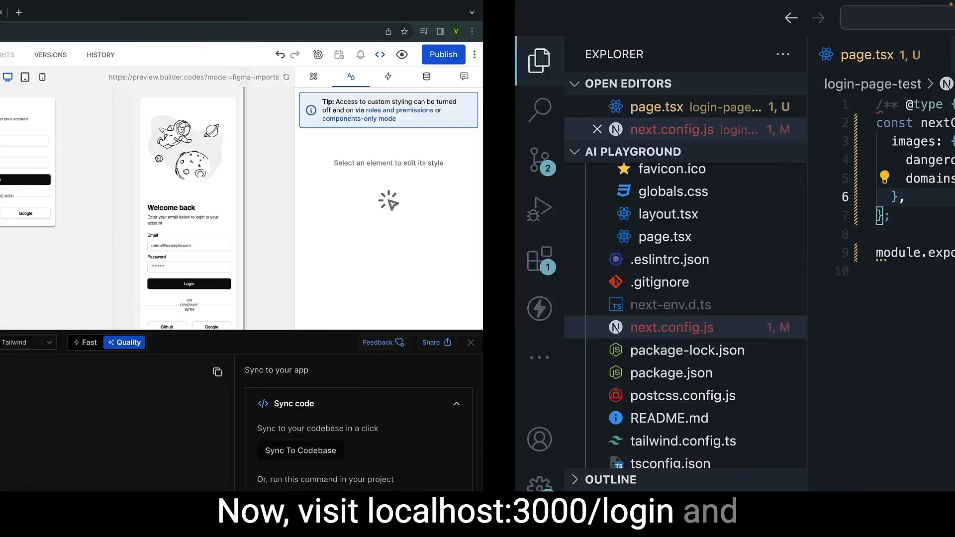
{"action": "type", "text": "localhost:3000/login"}
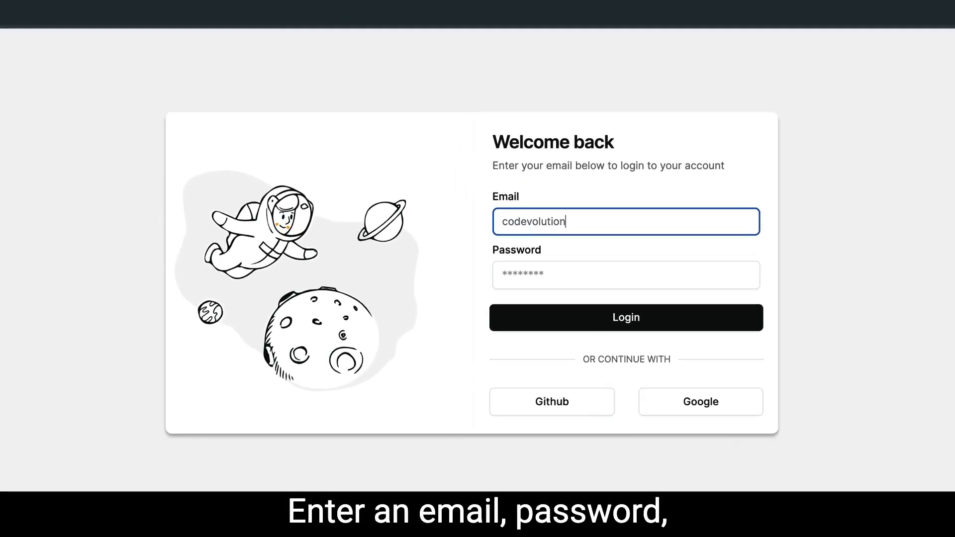
{"action": "type", "text": "@builder.com"}
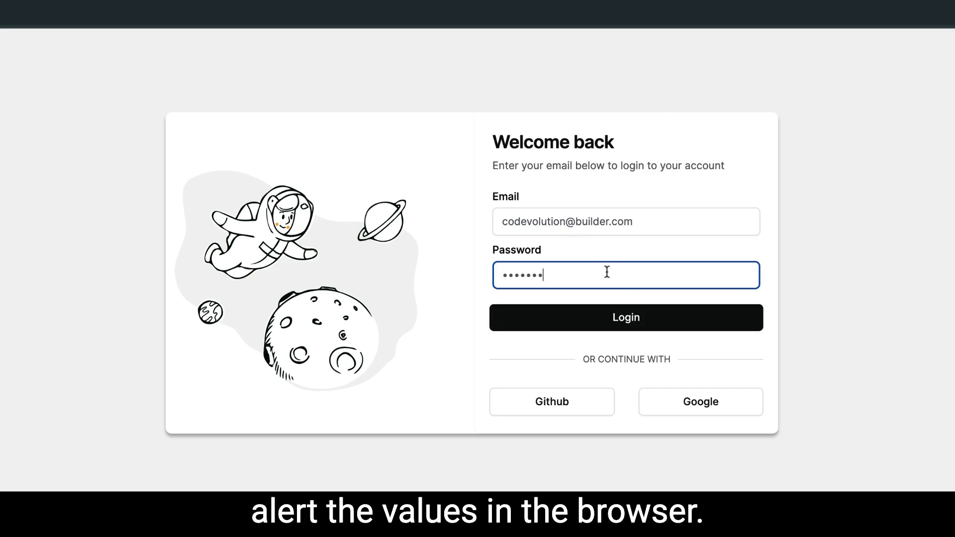
{"action": "left_click", "coordinate": [625, 318]}
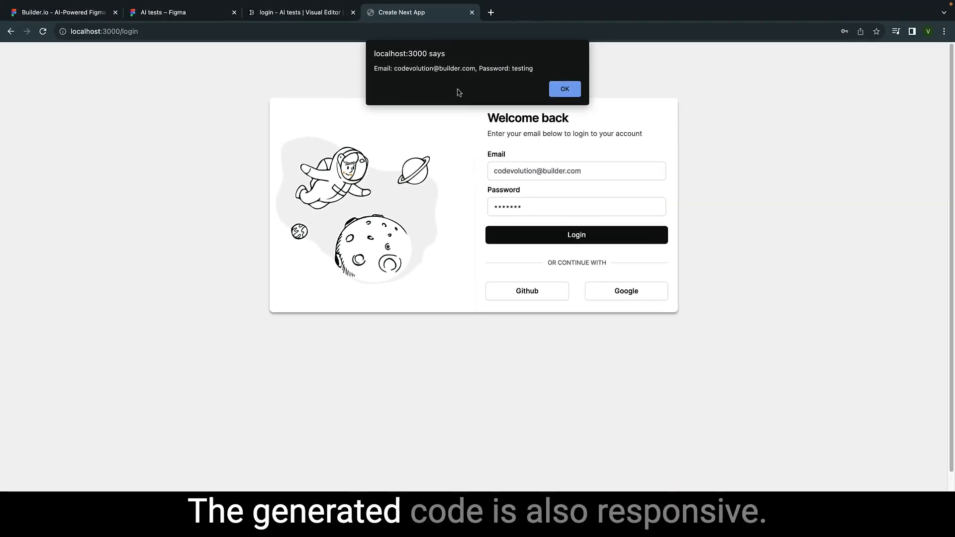
{"action": "left_click", "coordinate": [563, 89]}
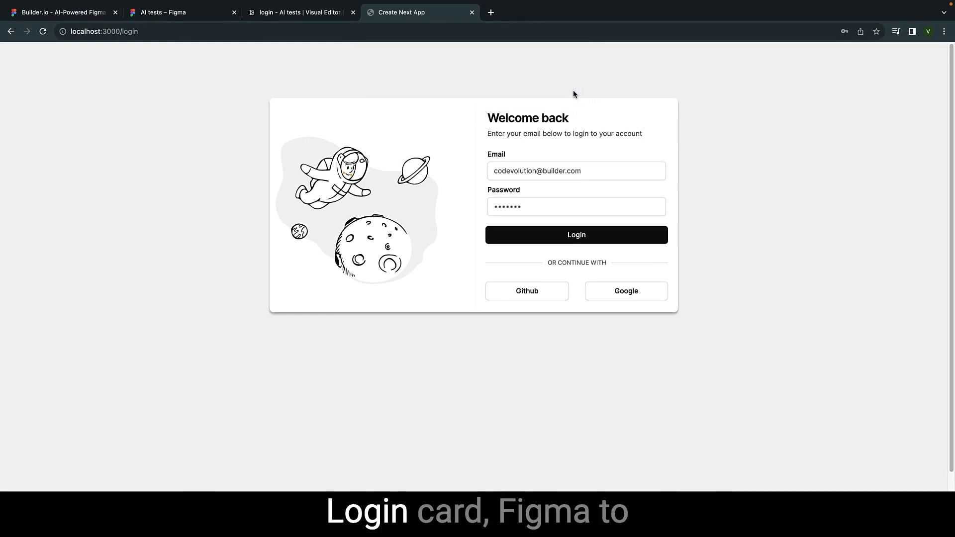
{"action": "right_click", "coordinate": [573, 95]}
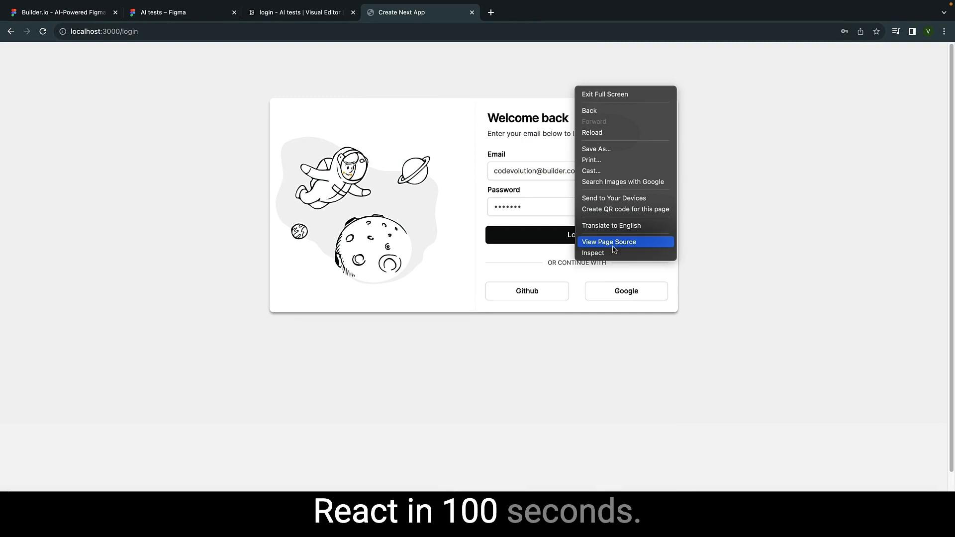